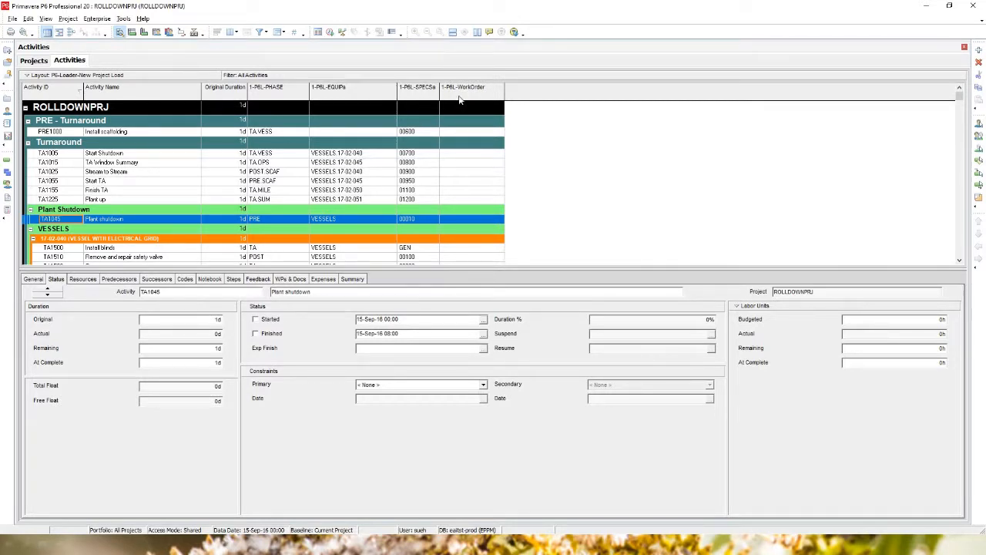
mouse_move(471, 207)
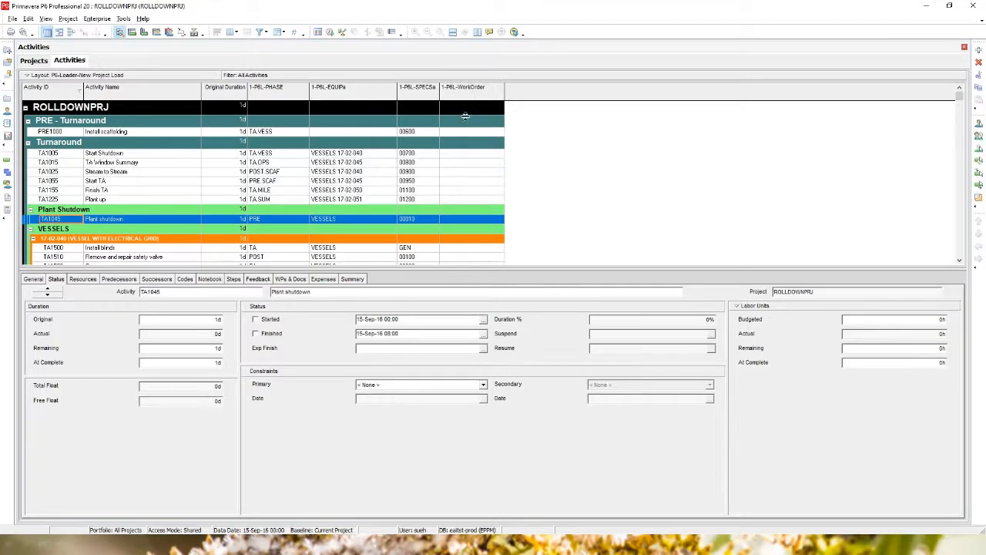
mouse_move(465, 151)
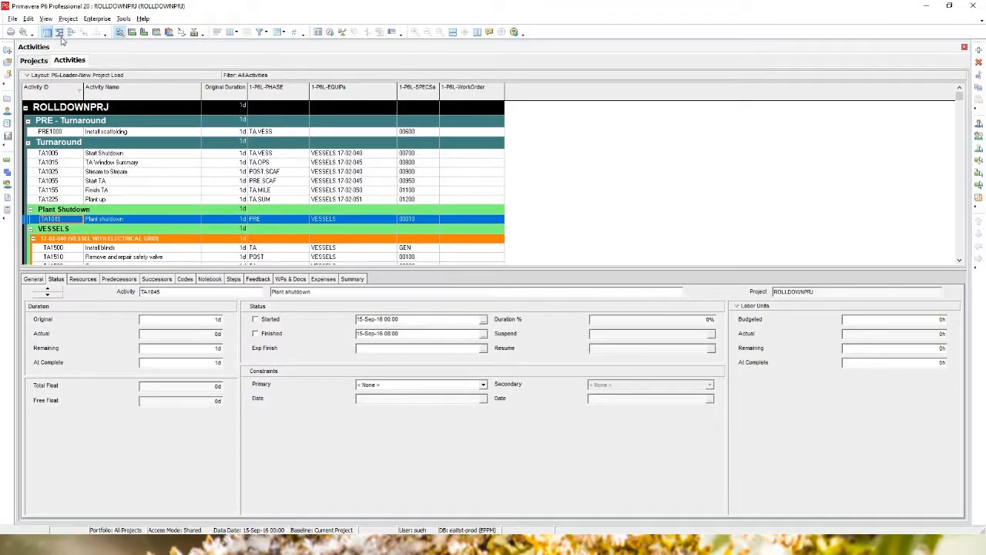
- View the 1-P6L-WorkOrder code values under Enterprise > Activity Codes
click(97, 19)
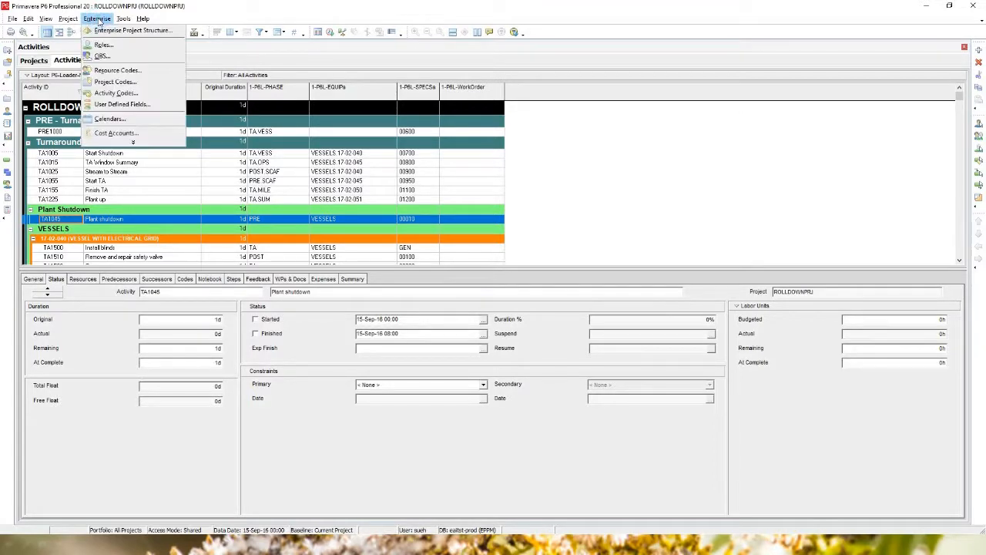
click(444, 244)
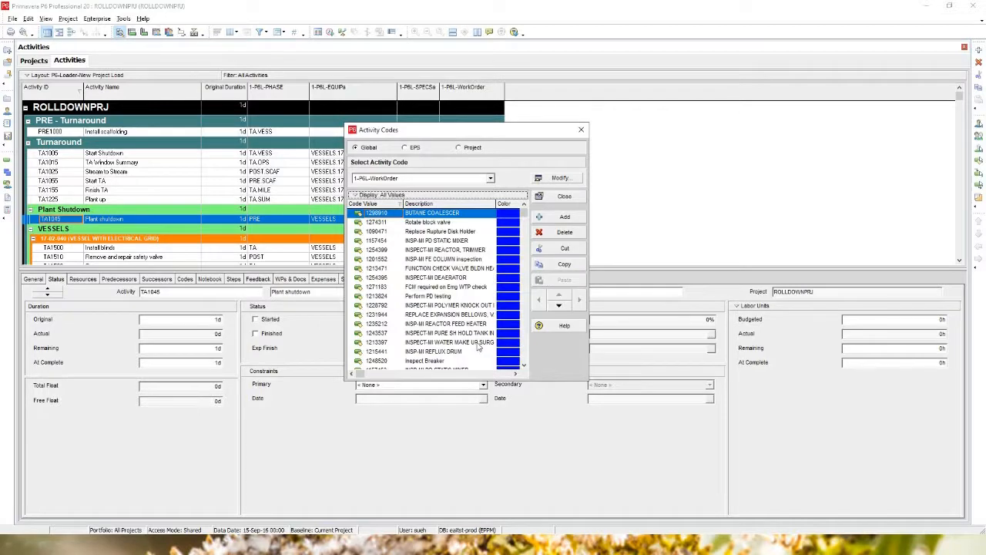
mouse_move(441, 355)
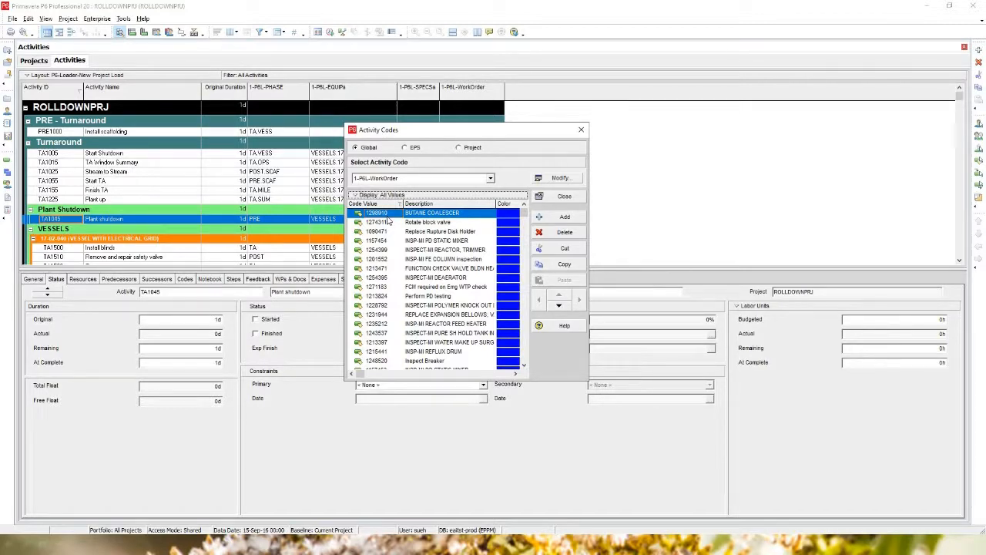
click(564, 195)
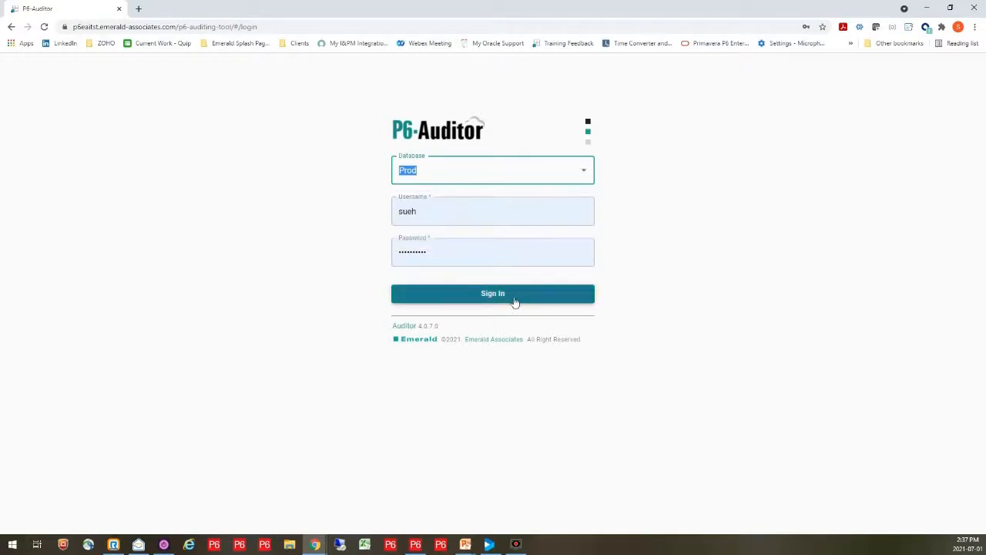
- Sign in to P6-Auditor using the Prod database
click(492, 293)
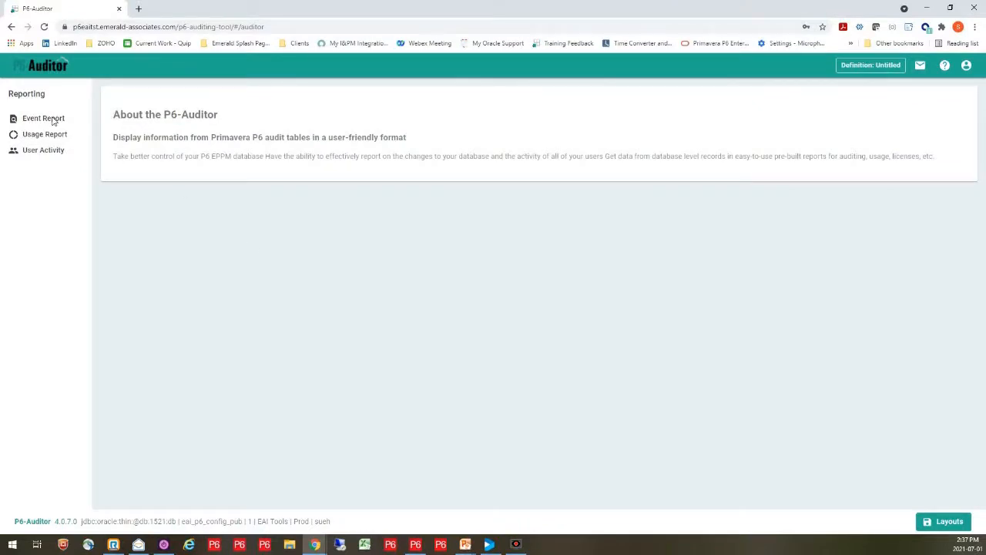
- Open the Event Report and switch to Activity Code Type events
click(43, 118)
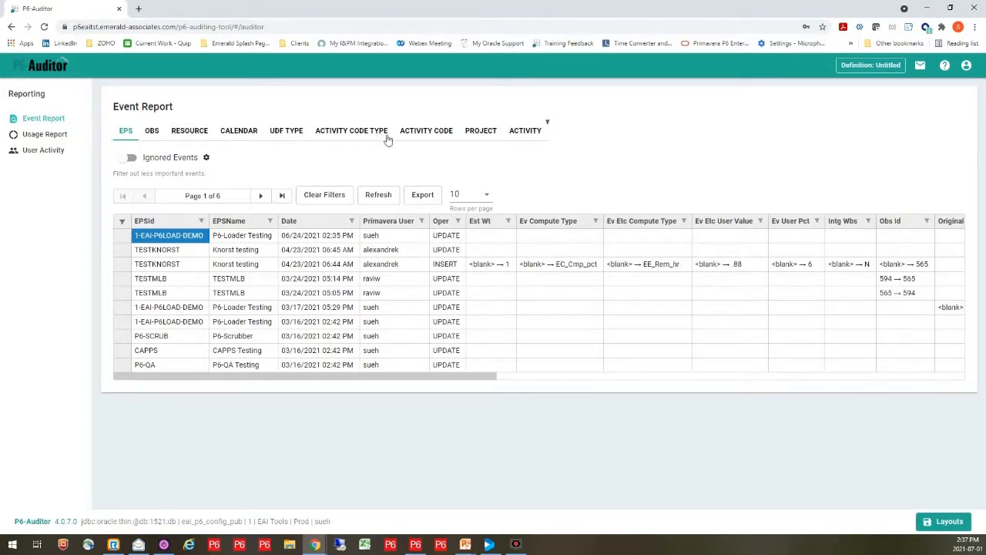
mouse_move(520, 144)
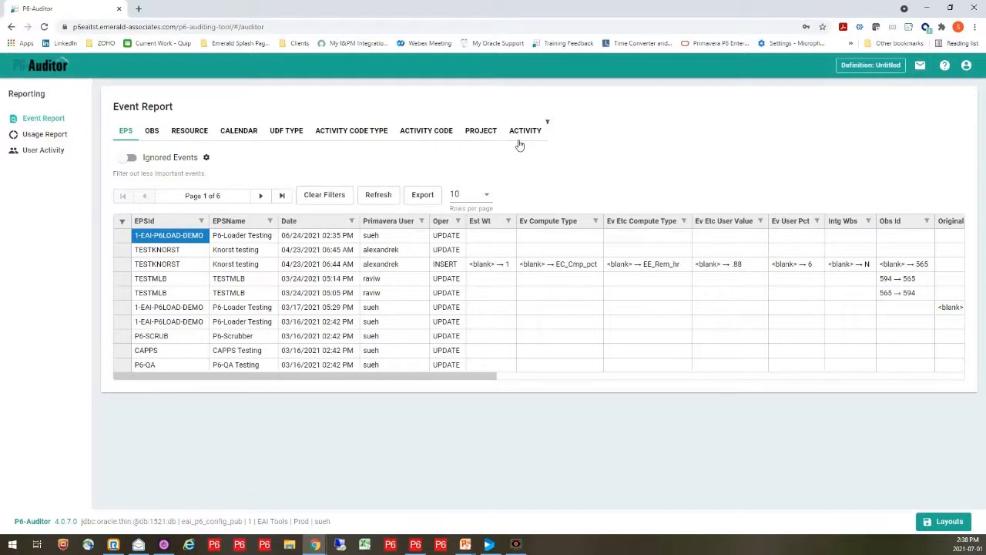
mouse_move(374, 147)
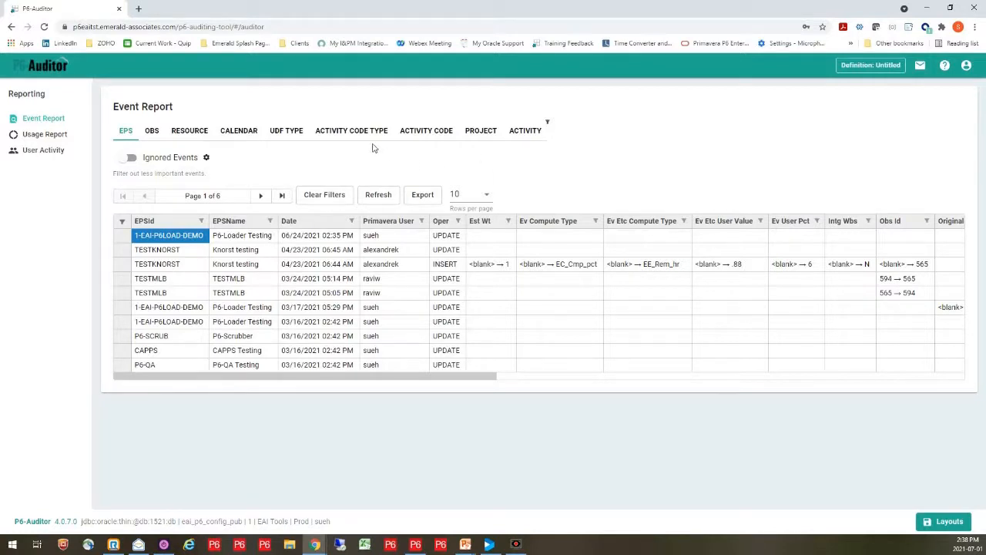
mouse_move(369, 134)
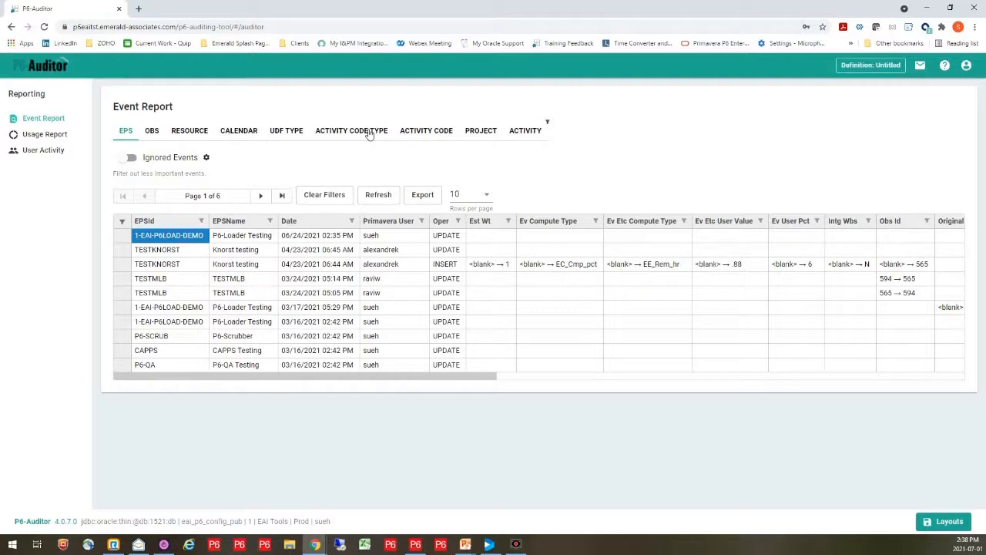
click(352, 130)
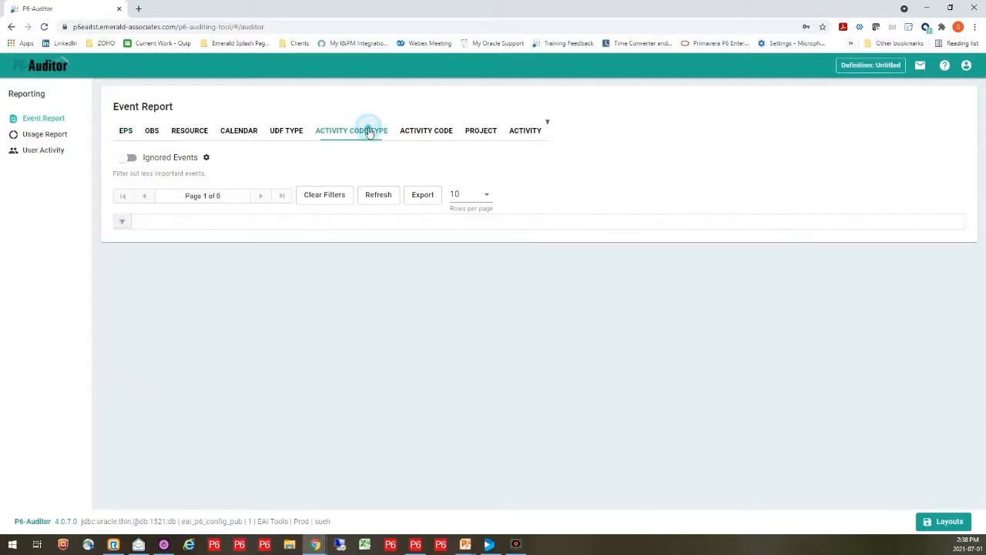
- Reselect the ACTIVITY CODE TYPE tab to load the events, including the 1-P6L-WorkOrder insert
click(352, 131)
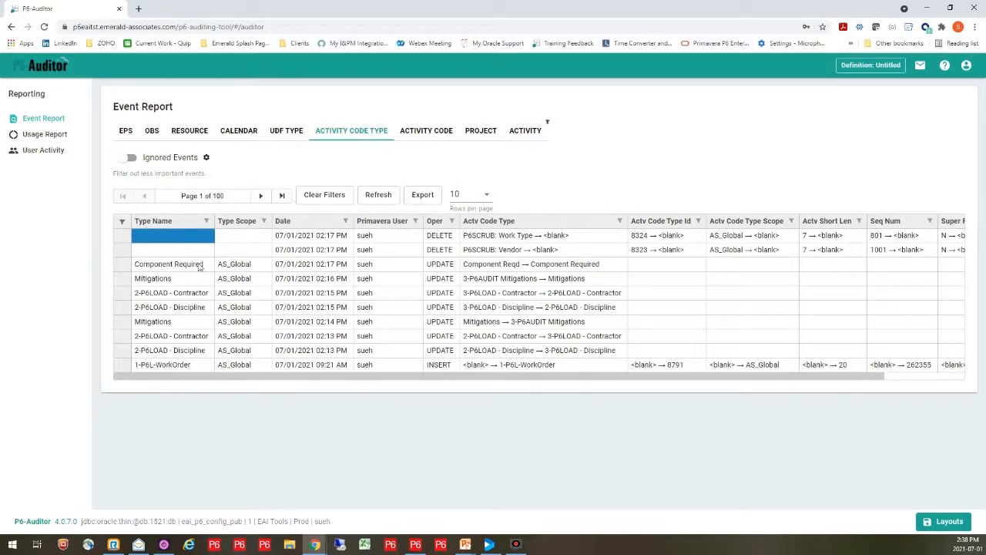
mouse_move(264, 322)
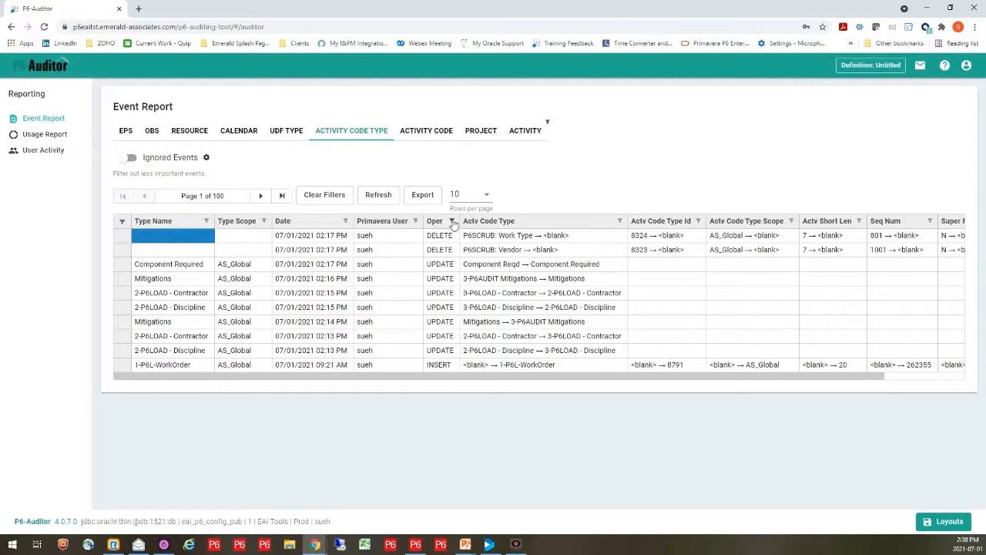
- Filter the Oper column to DELETE only, excluding INSERT and UPDATE events
click(453, 221)
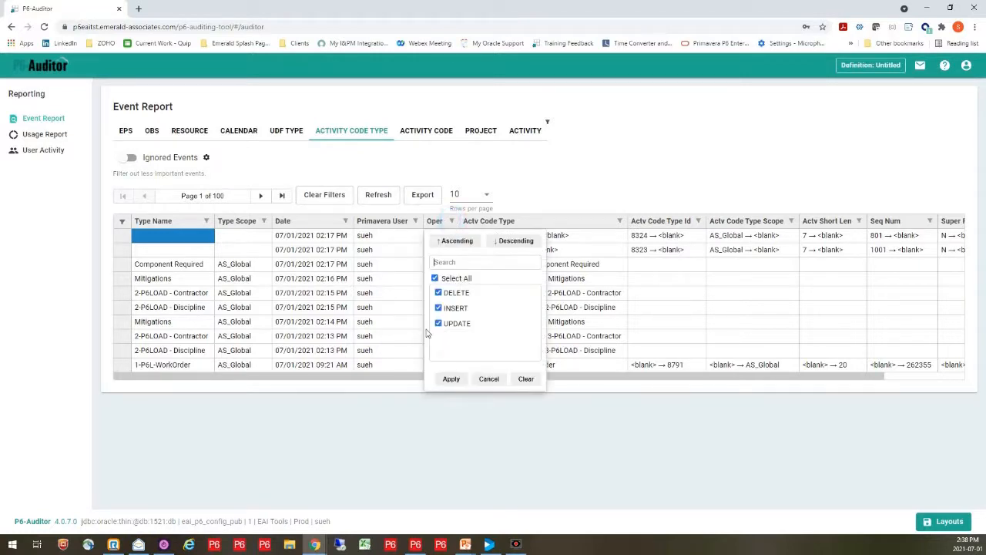
click(439, 308)
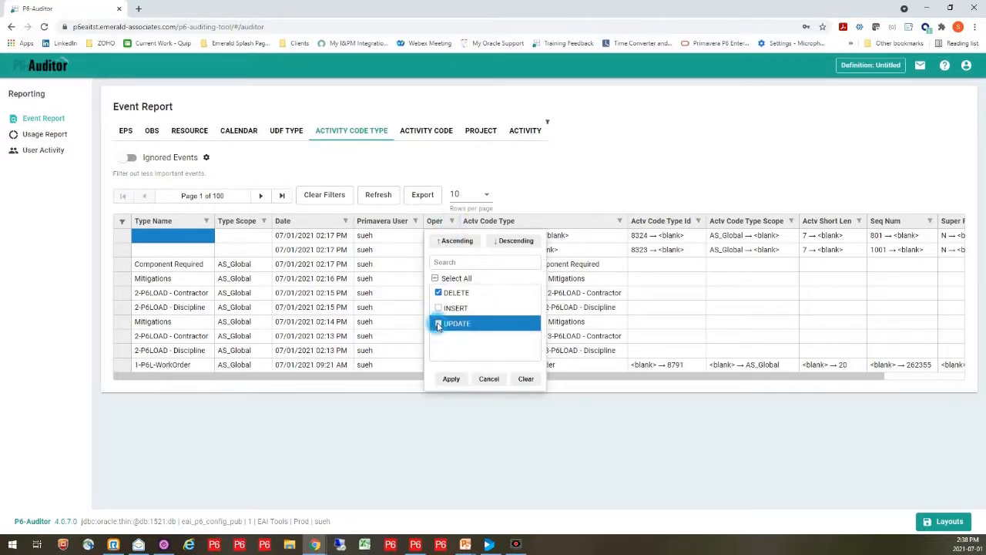
click(439, 323)
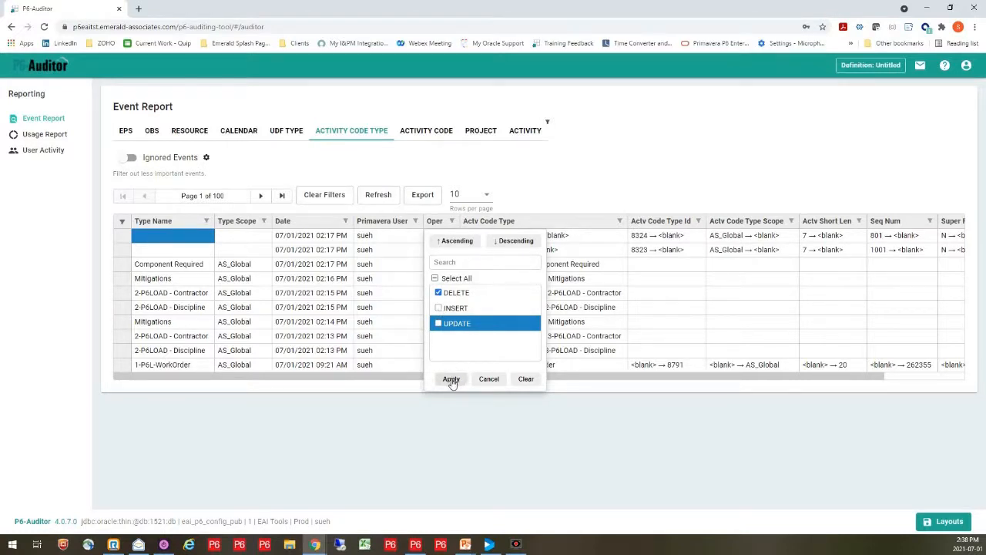
click(451, 378)
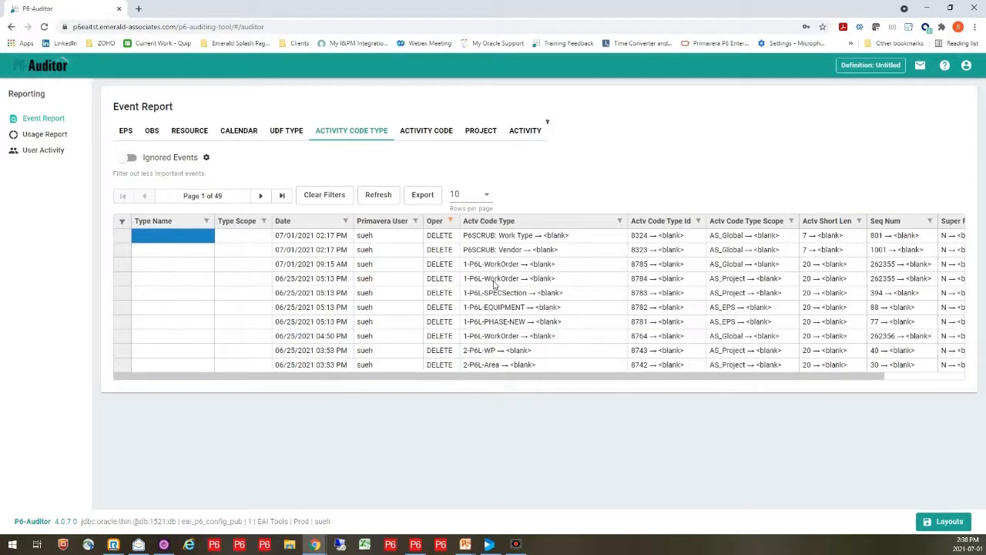
mouse_move(392, 298)
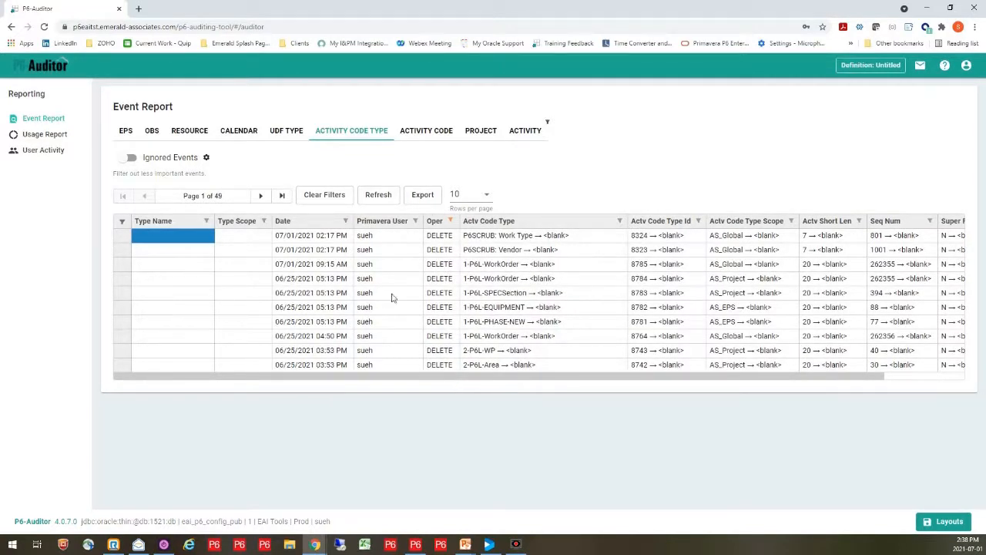
mouse_move(467, 271)
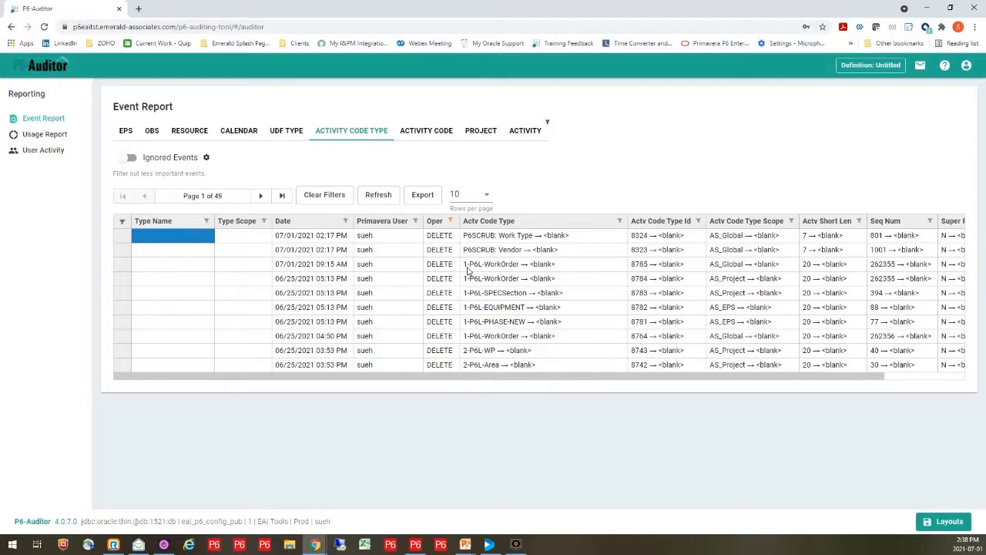
mouse_move(491, 258)
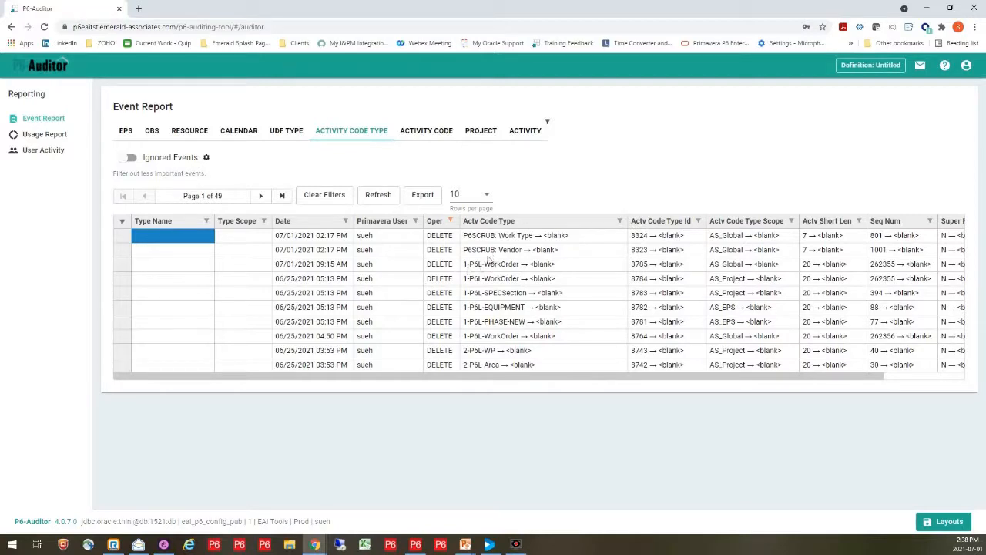
mouse_move(433, 279)
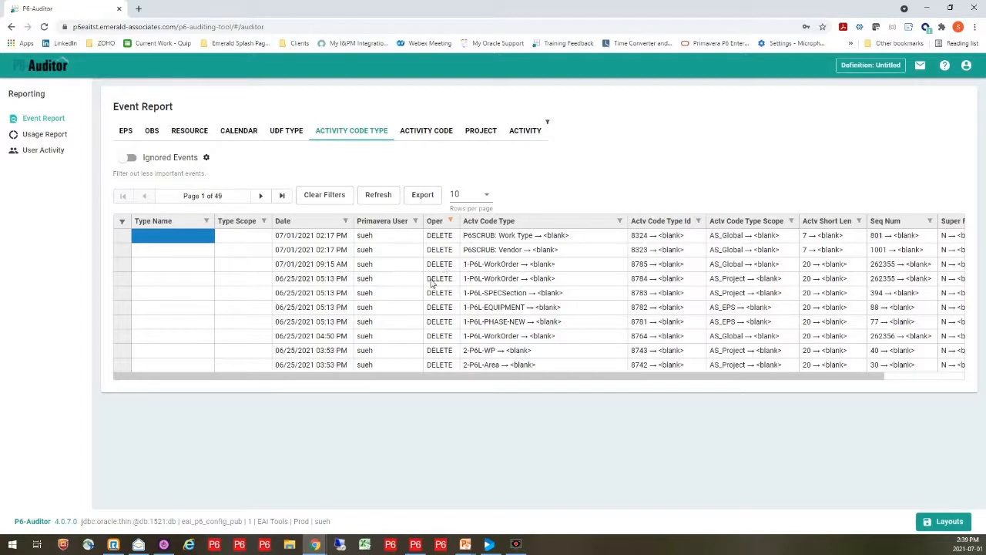
mouse_move(461, 270)
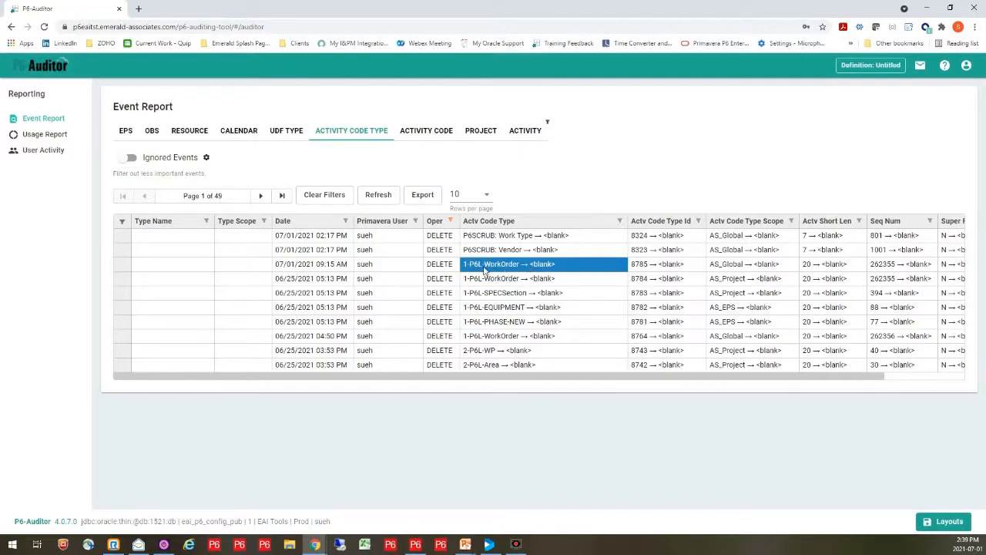
mouse_move(576, 268)
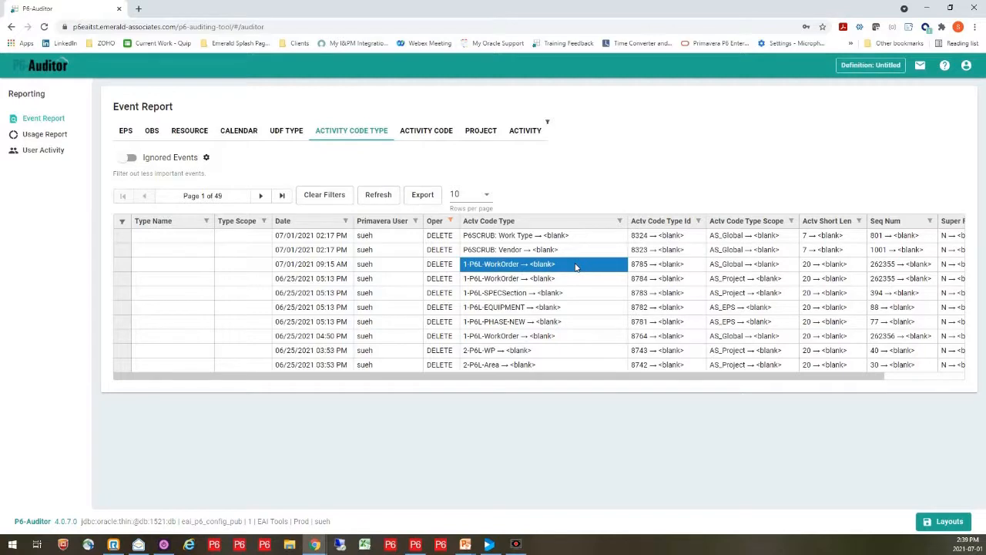
mouse_move(454, 223)
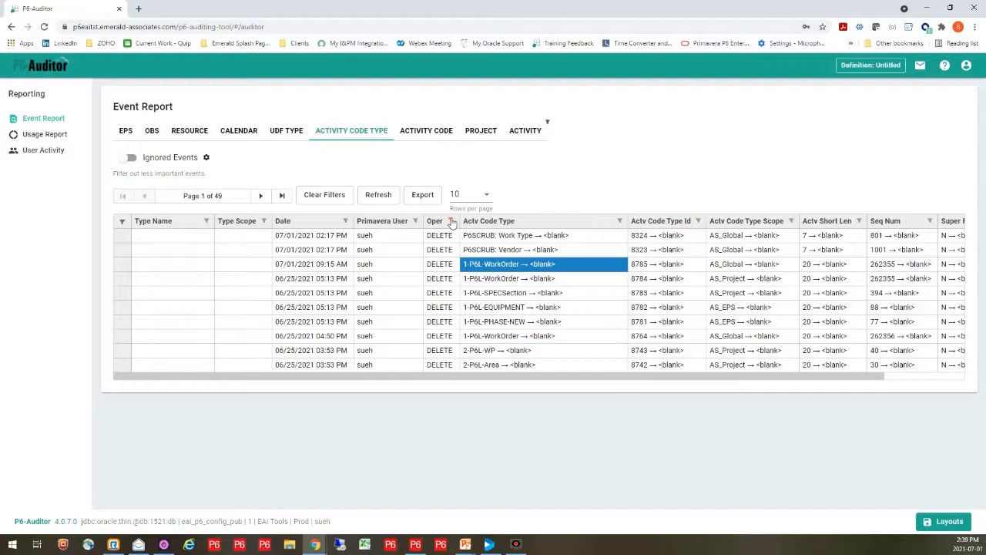
- Clear the Oper column filter to show inserts, updates and deletes again
click(452, 222)
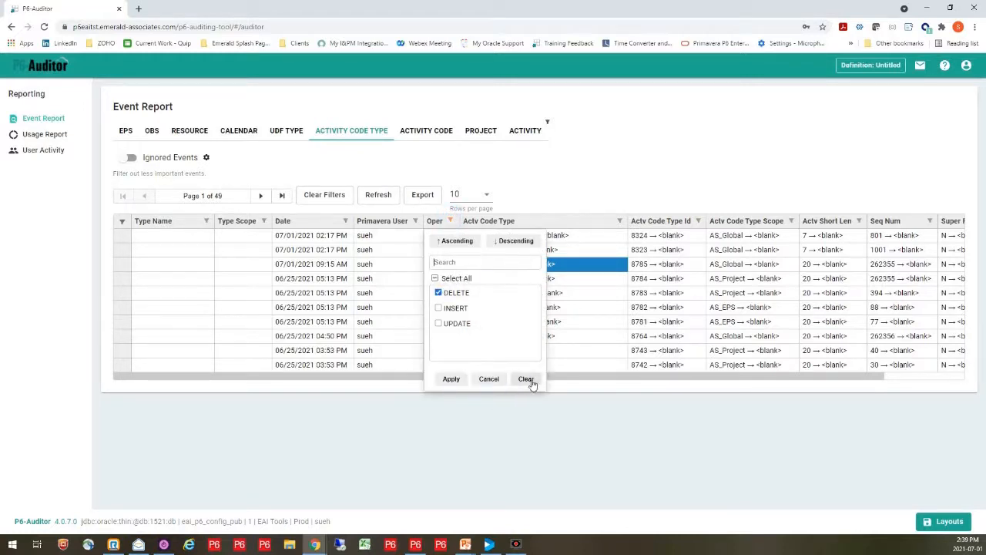
click(527, 378)
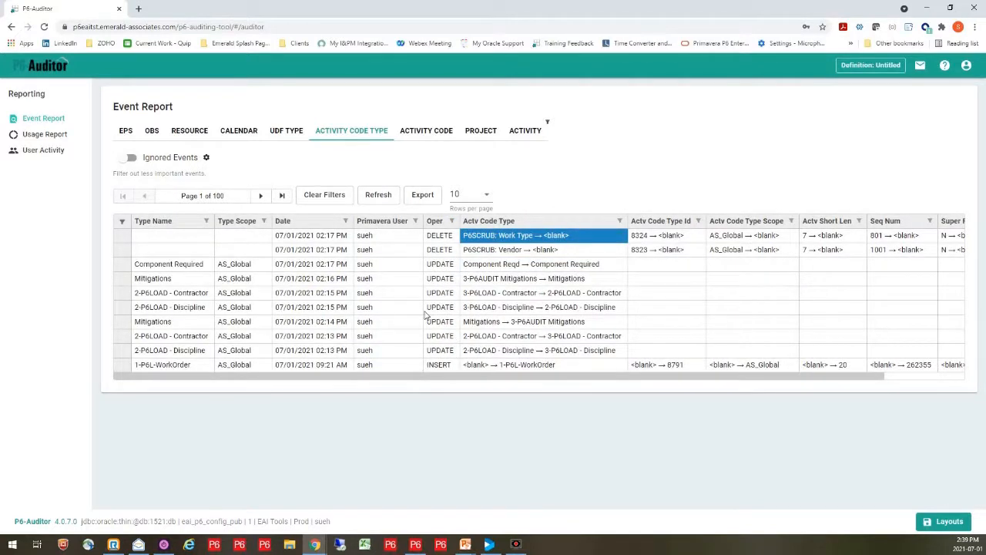
mouse_move(478, 319)
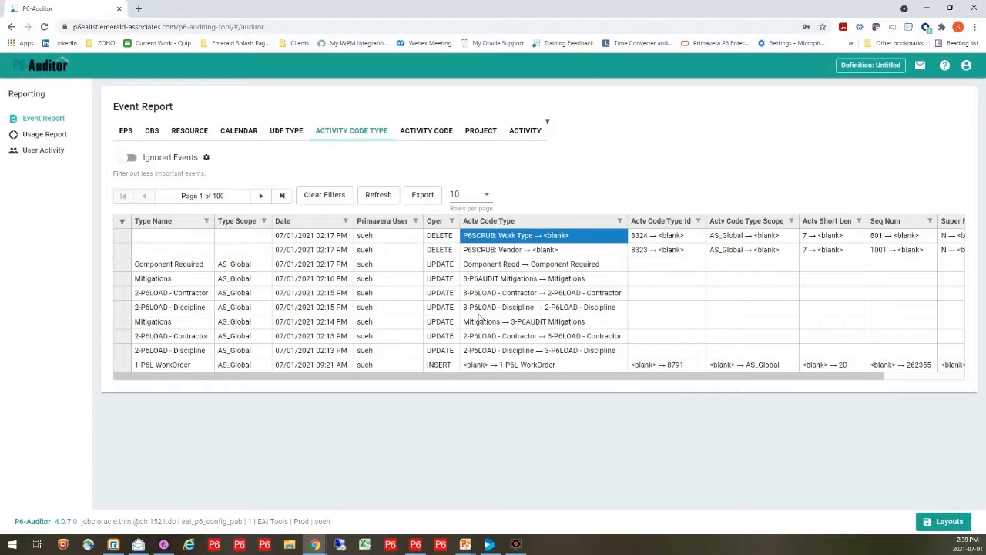
mouse_move(346, 224)
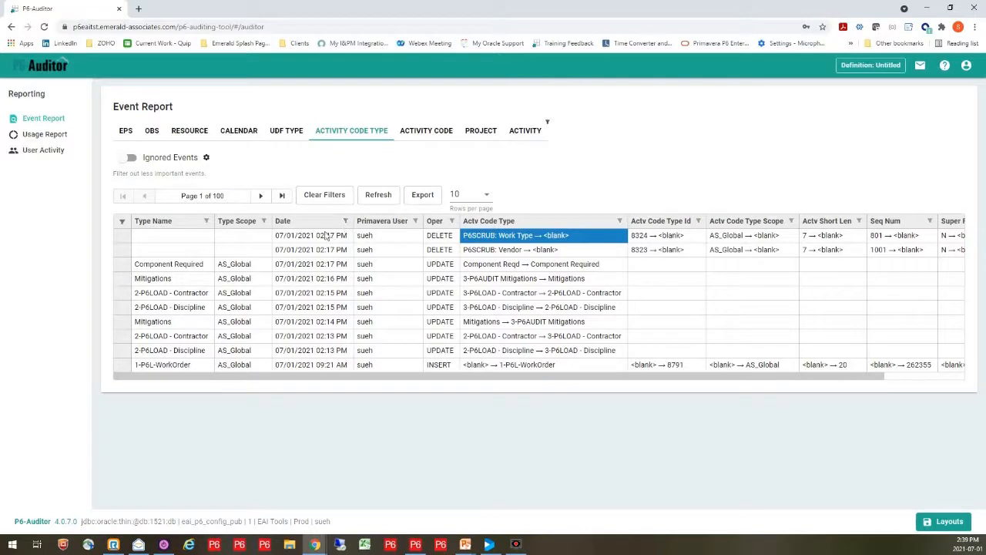
mouse_move(269, 303)
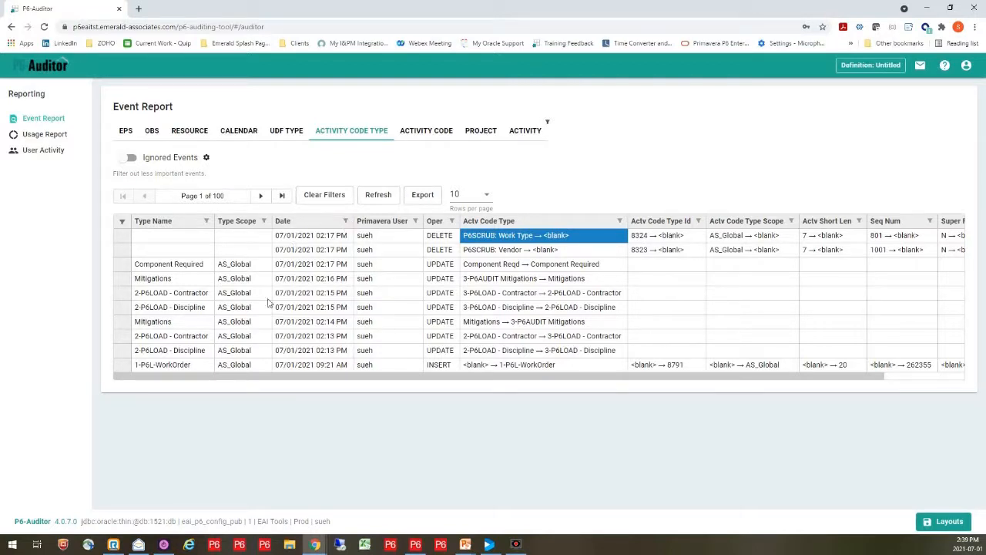
mouse_move(342, 371)
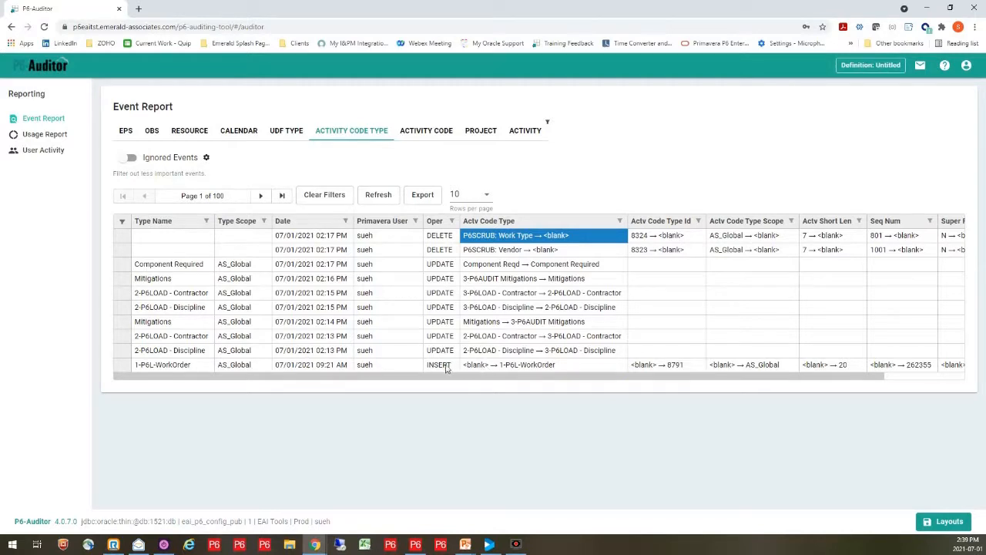
mouse_move(505, 211)
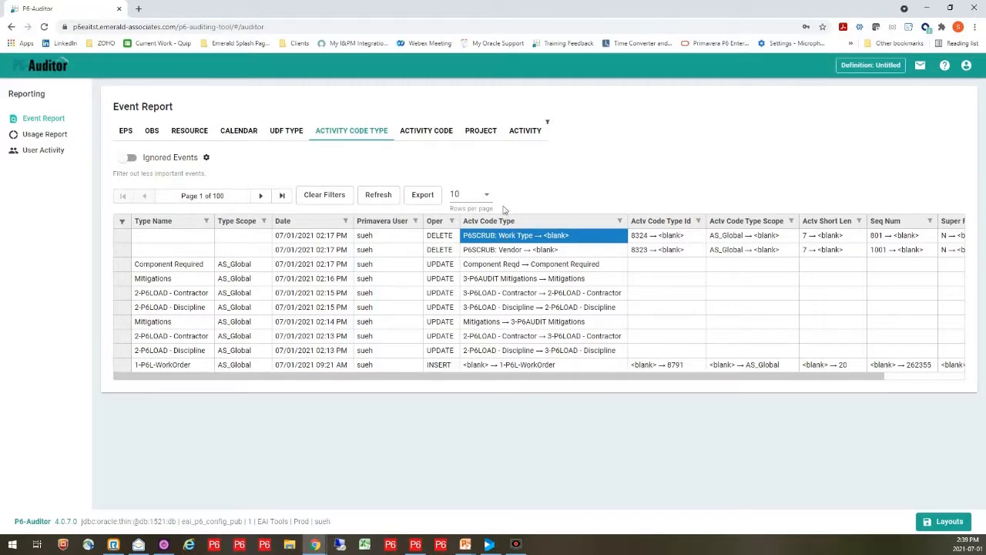
- Show 50 rows per page, select the WorkOrder DELETE and INSERT rows, and view Activity Code events
click(485, 193)
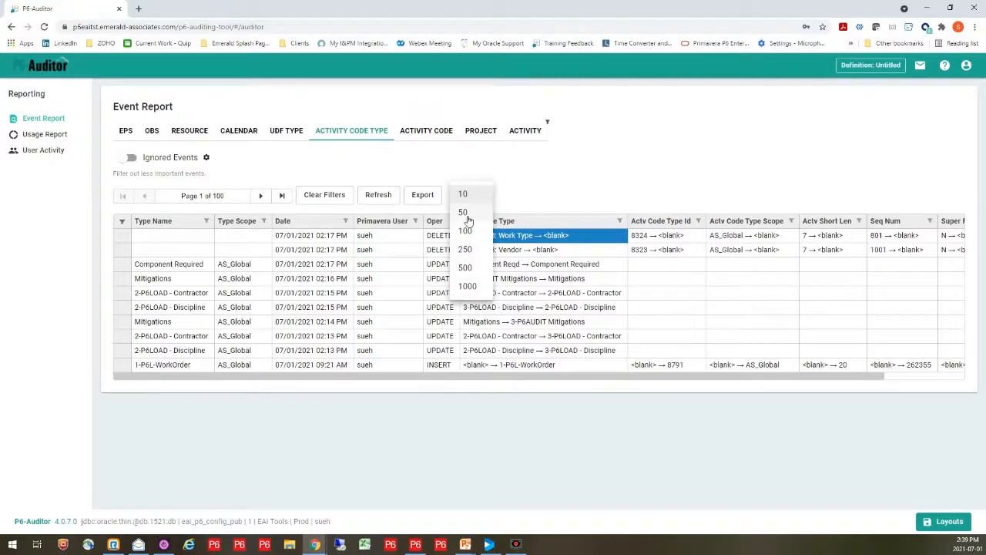
click(463, 212)
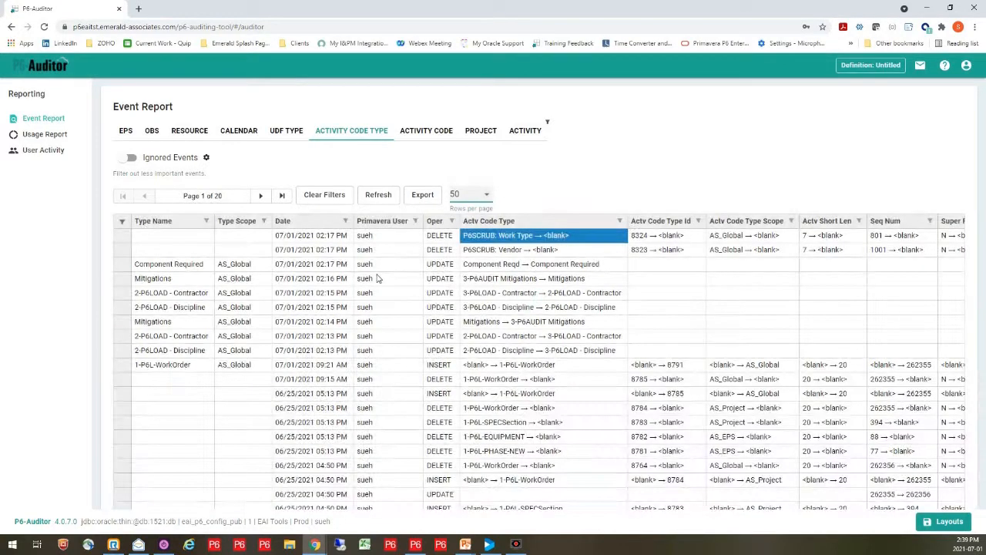
mouse_move(300, 393)
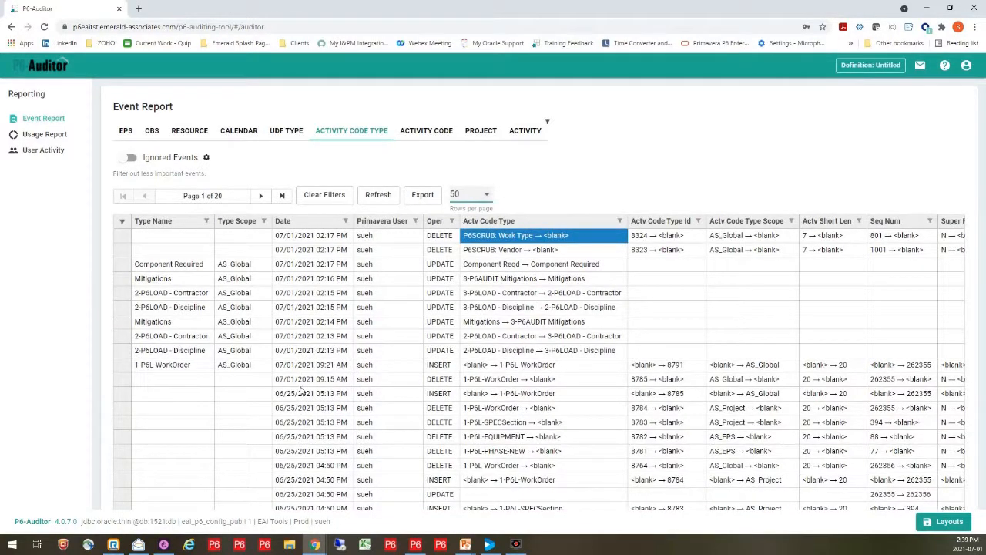
mouse_move(333, 222)
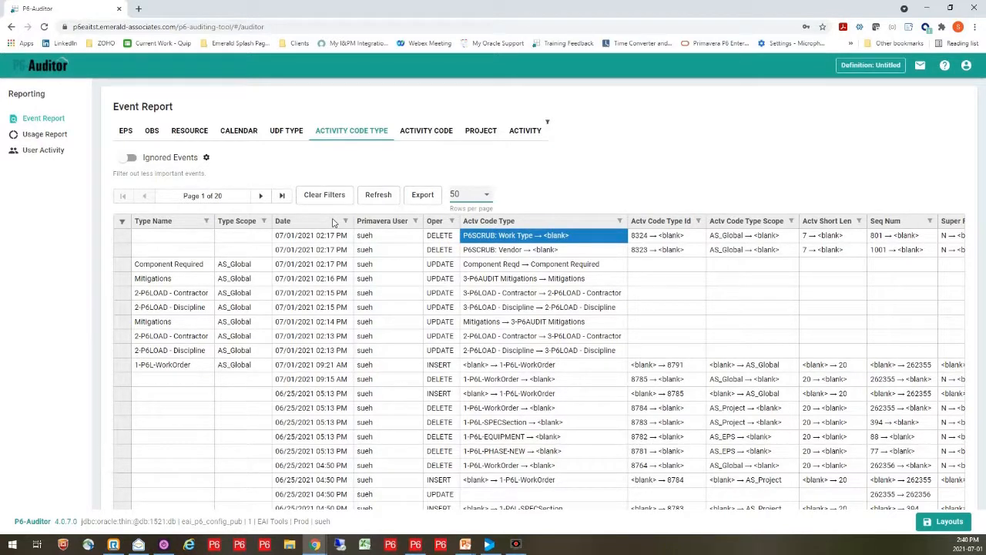
mouse_move(446, 385)
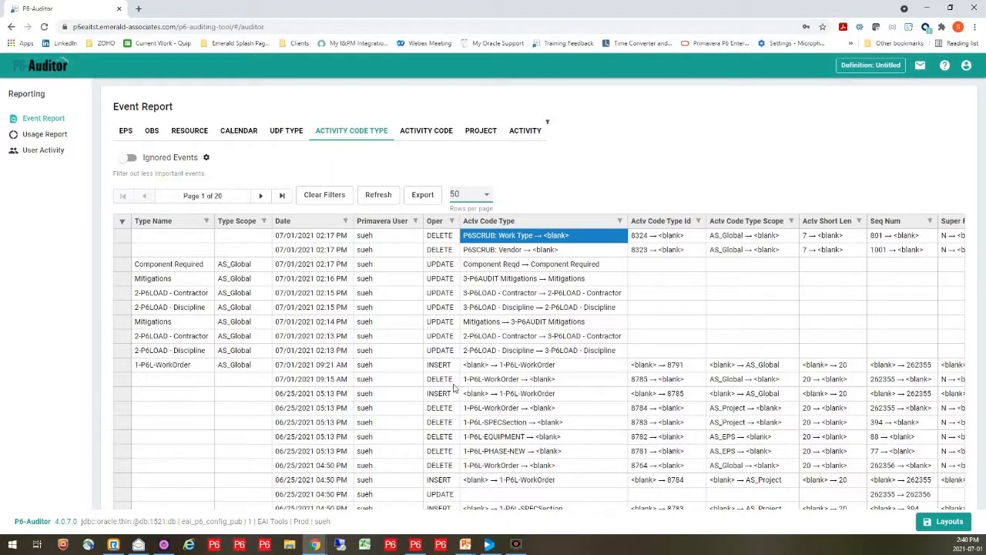
click(509, 379)
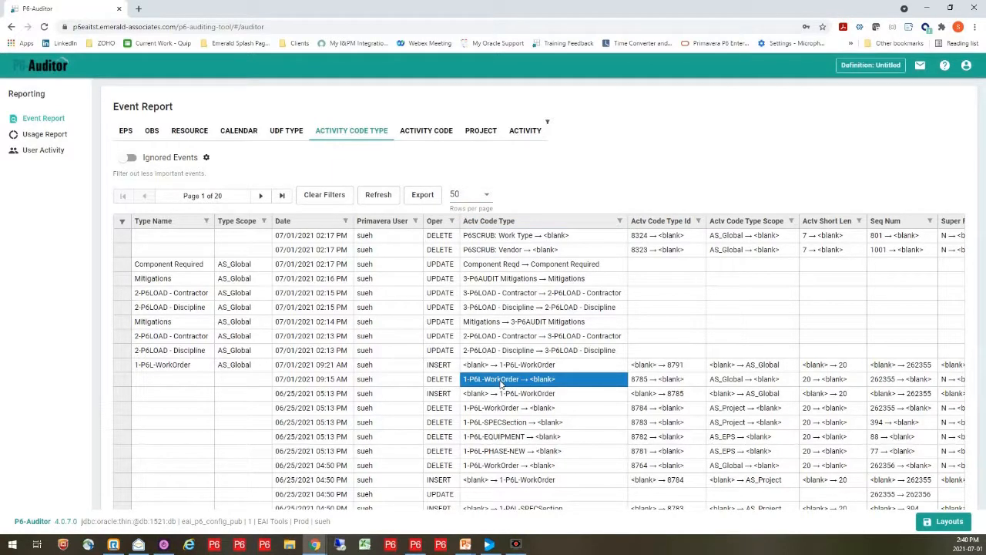
mouse_move(337, 366)
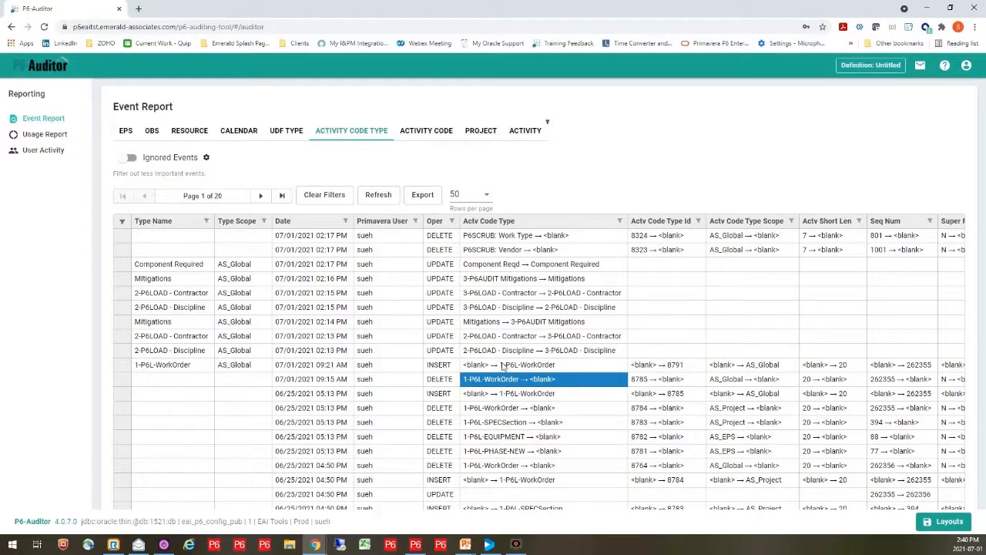
click(509, 364)
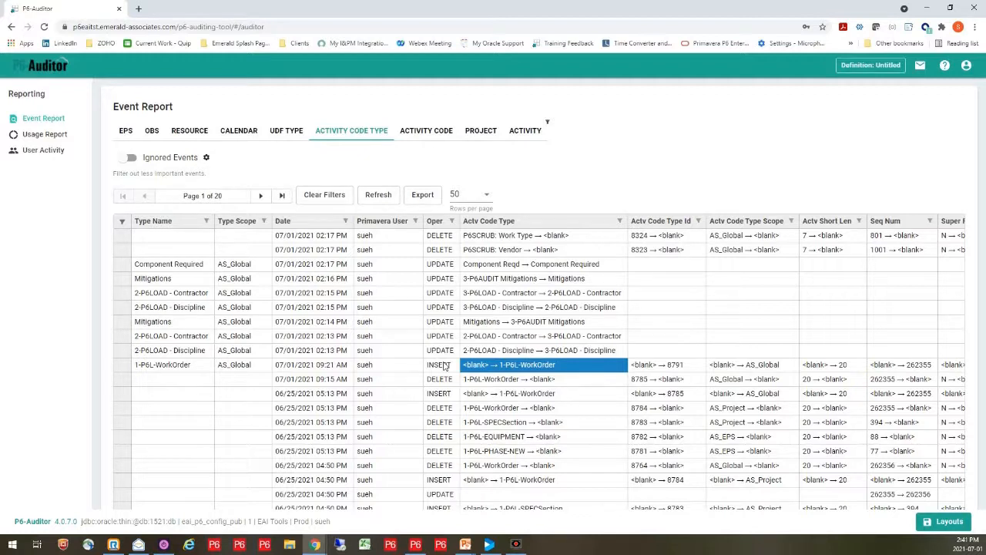
mouse_move(312, 382)
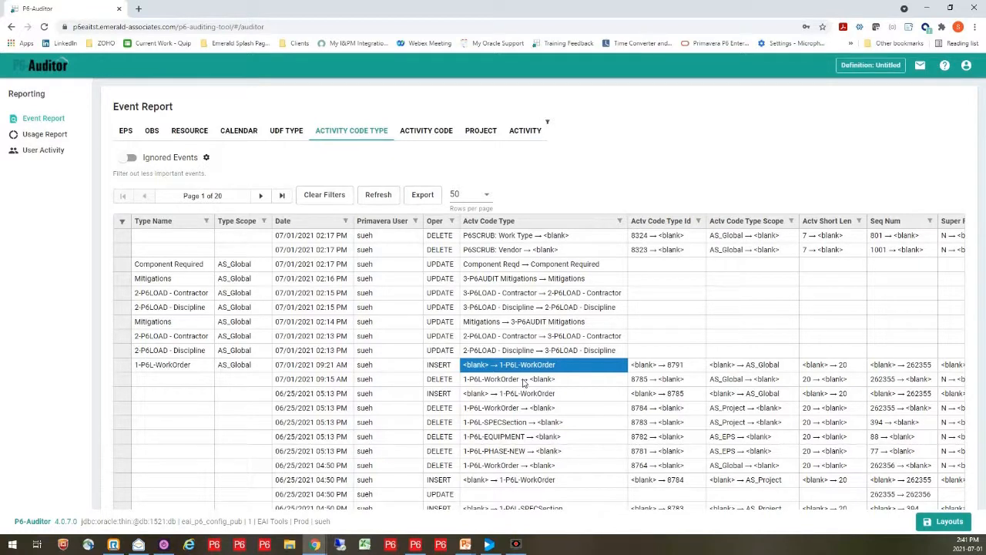
mouse_move(484, 373)
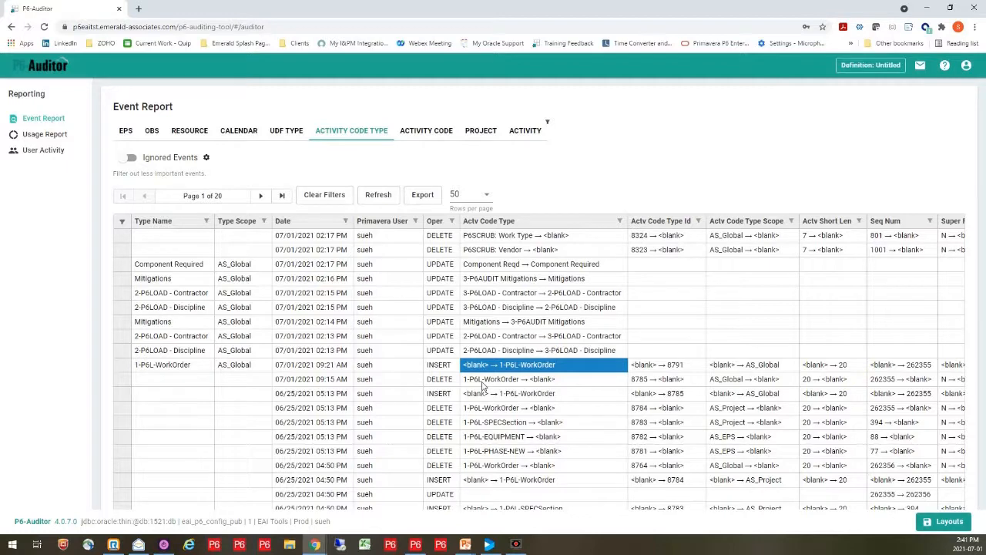
mouse_move(437, 162)
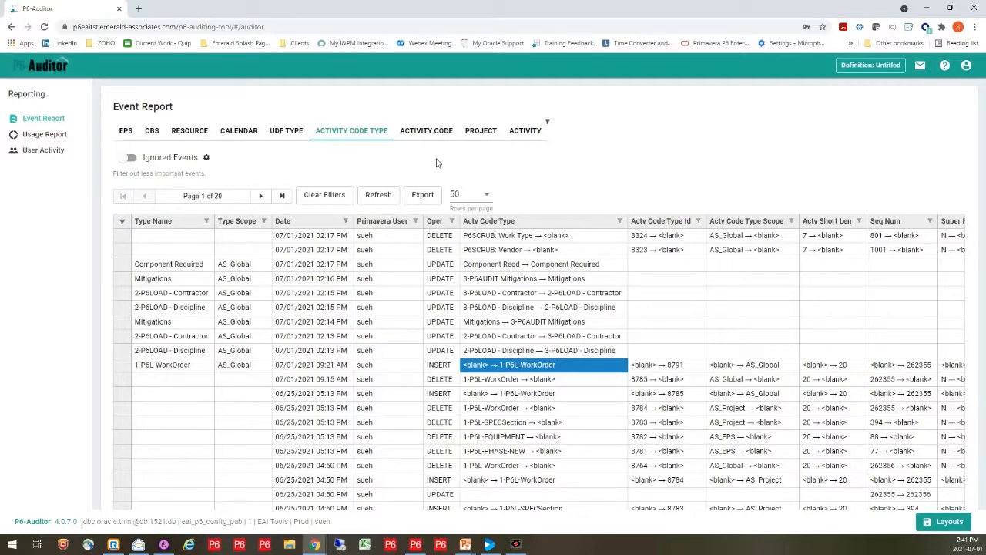
click(426, 130)
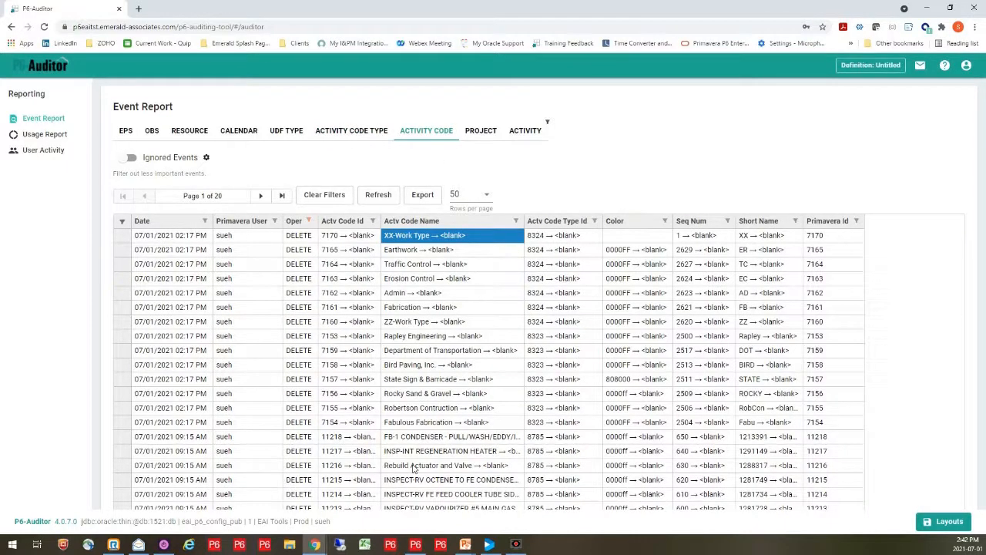